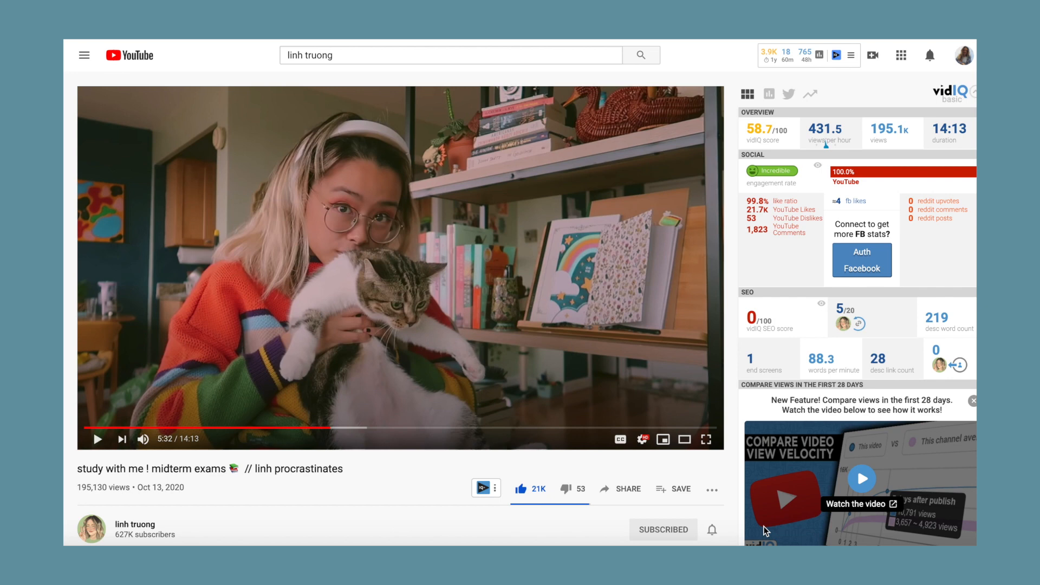
mouse_move(796, 449)
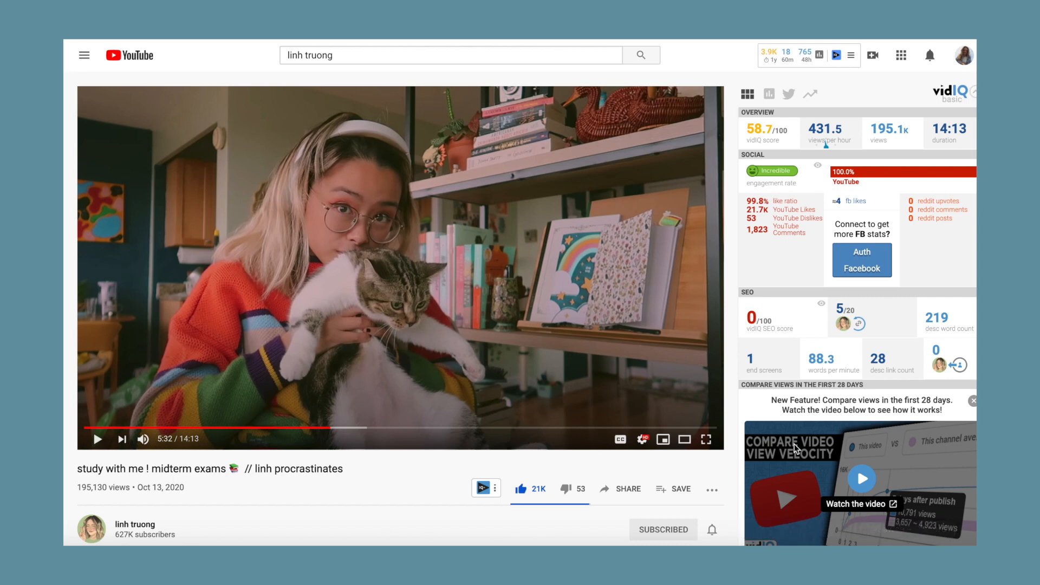
mouse_move(298, 246)
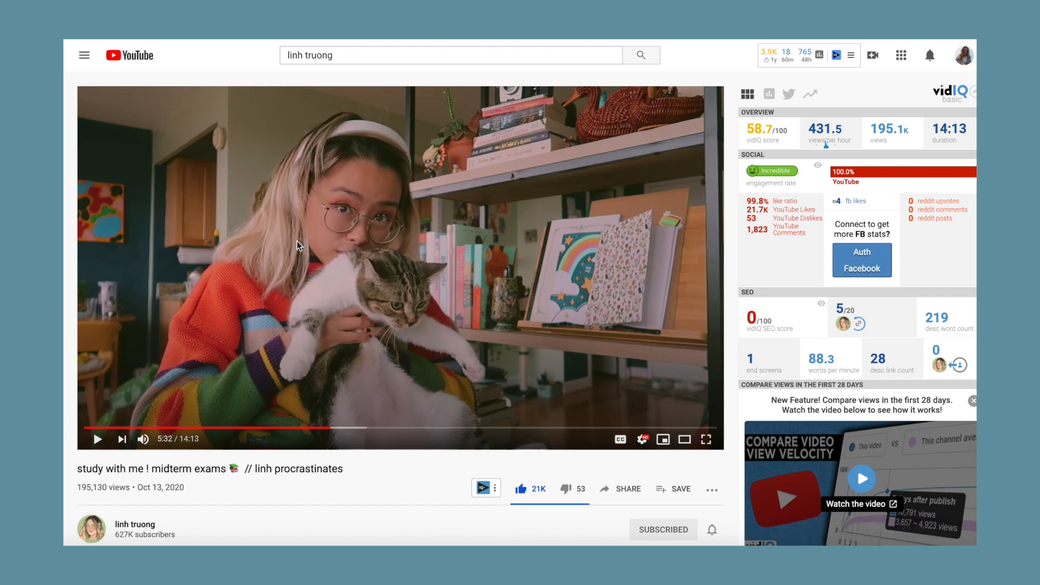
mouse_move(372, 370)
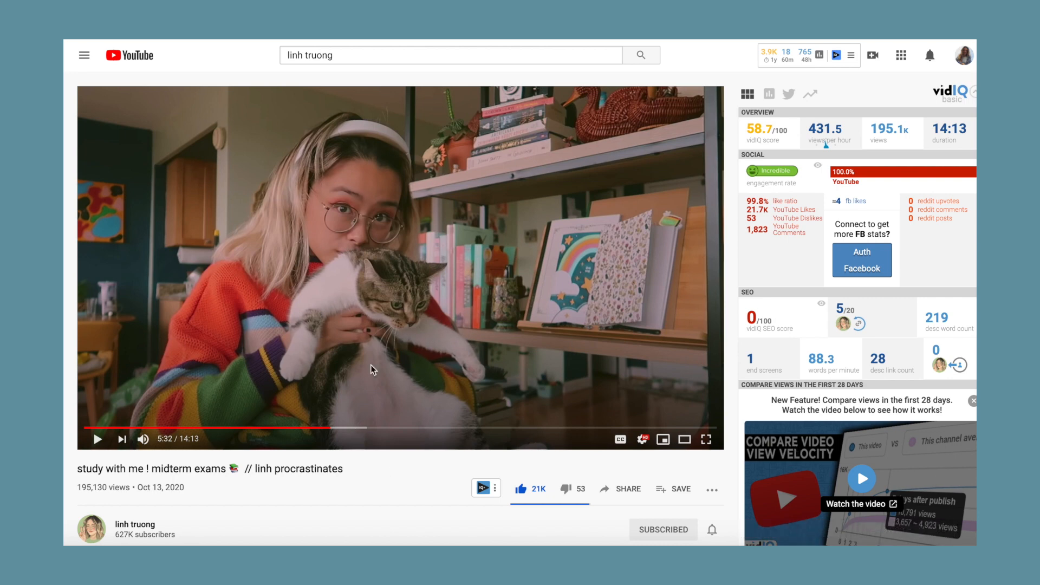
mouse_move(280, 163)
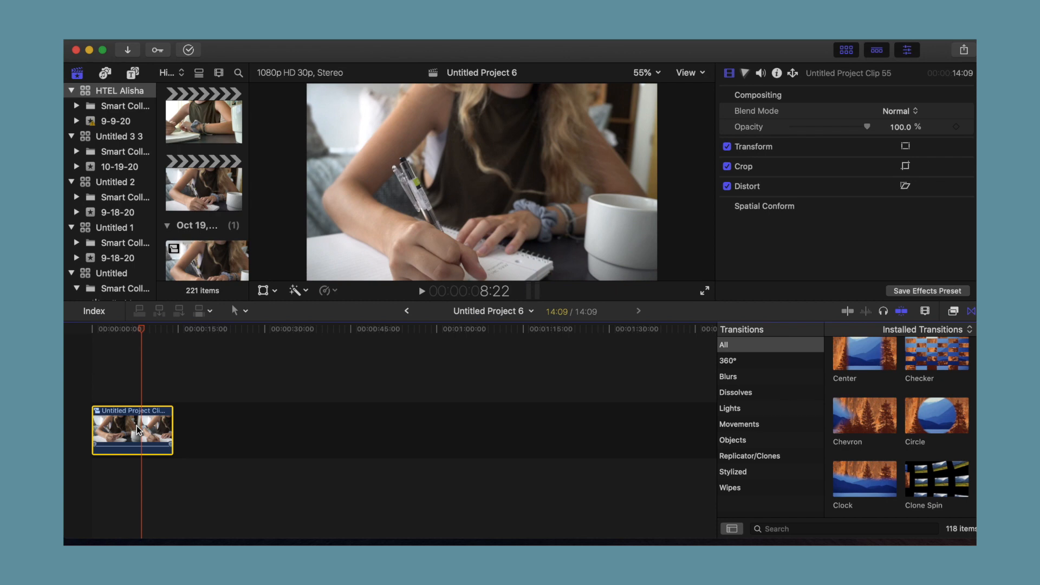
mouse_move(819, 373)
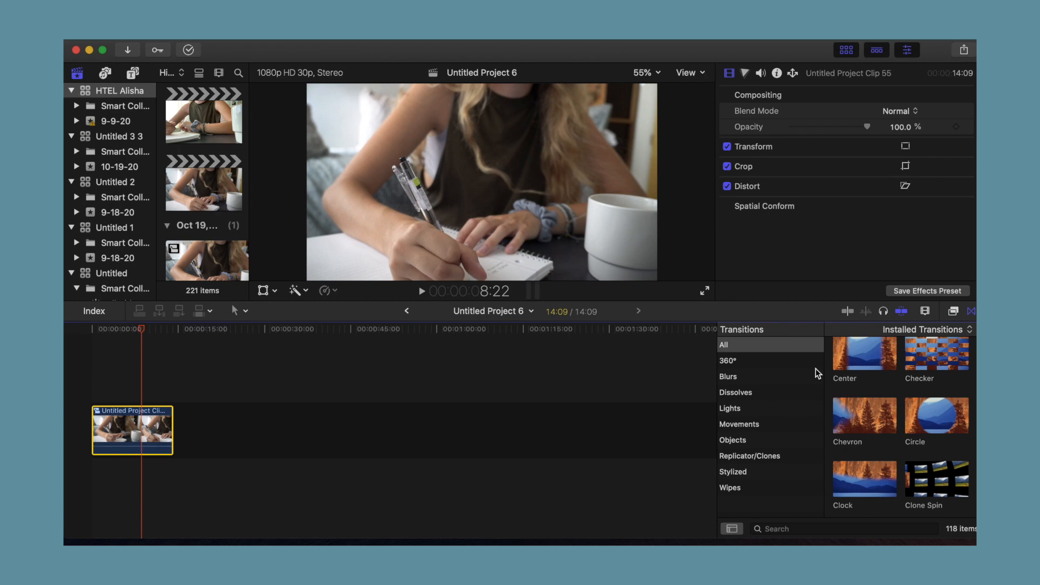
Apply a Color Board effect and raise shadow, midtone and highlight saturation
scroll("up", 3)
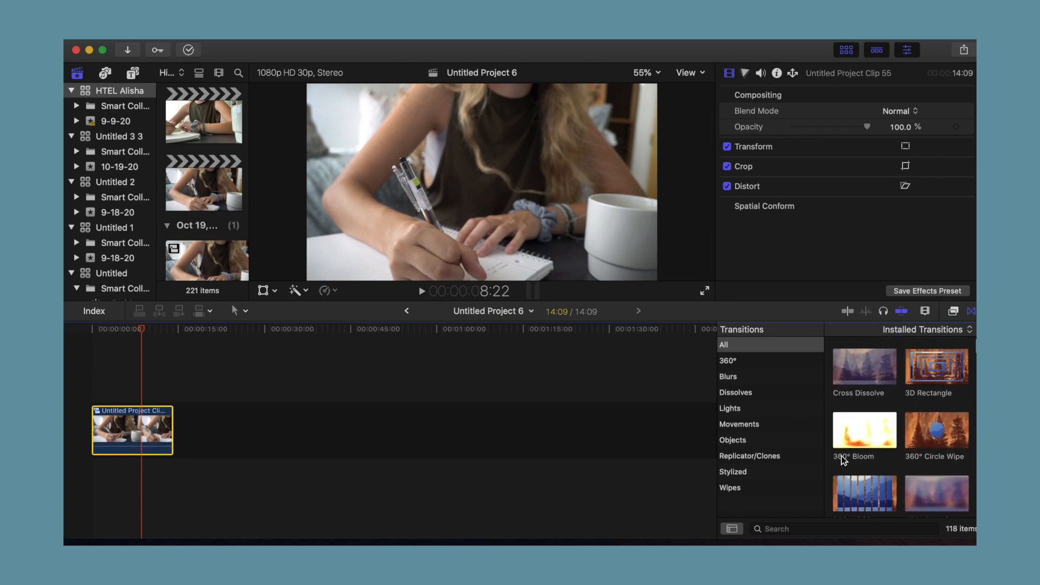
left_click(955, 311)
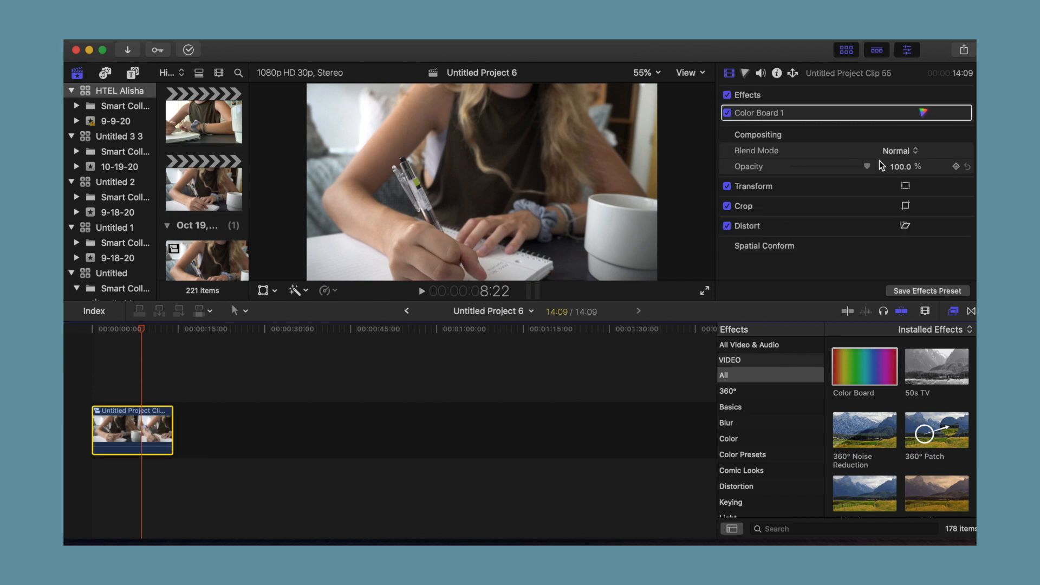
left_click(923, 113)
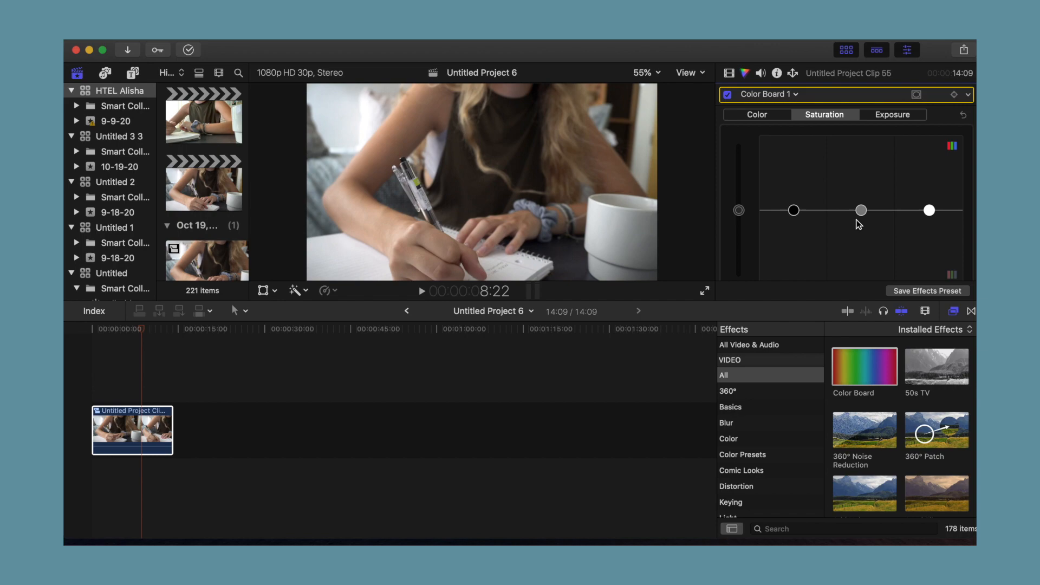
mouse_move(860, 211)
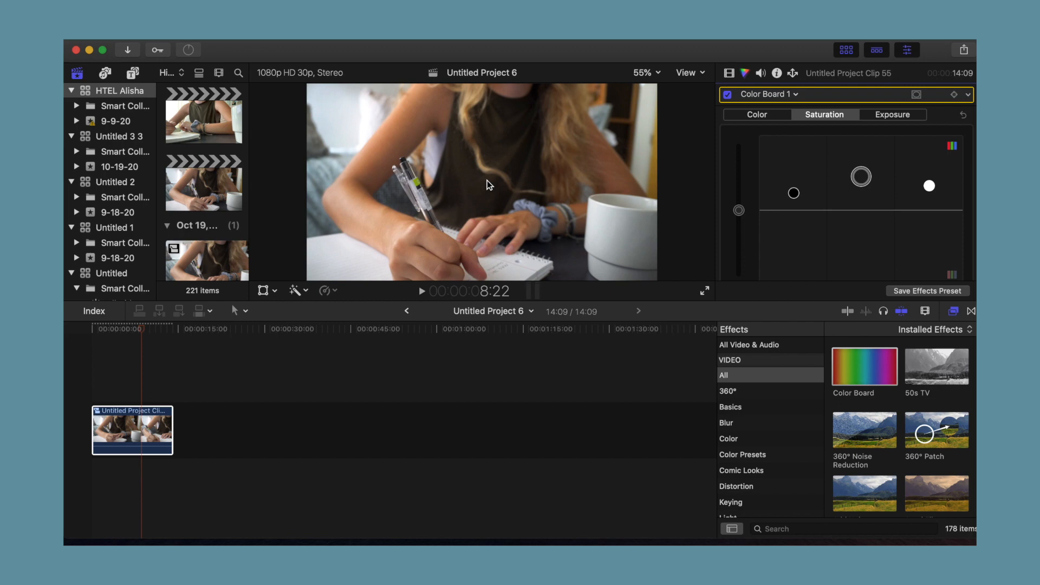
mouse_move(778, 180)
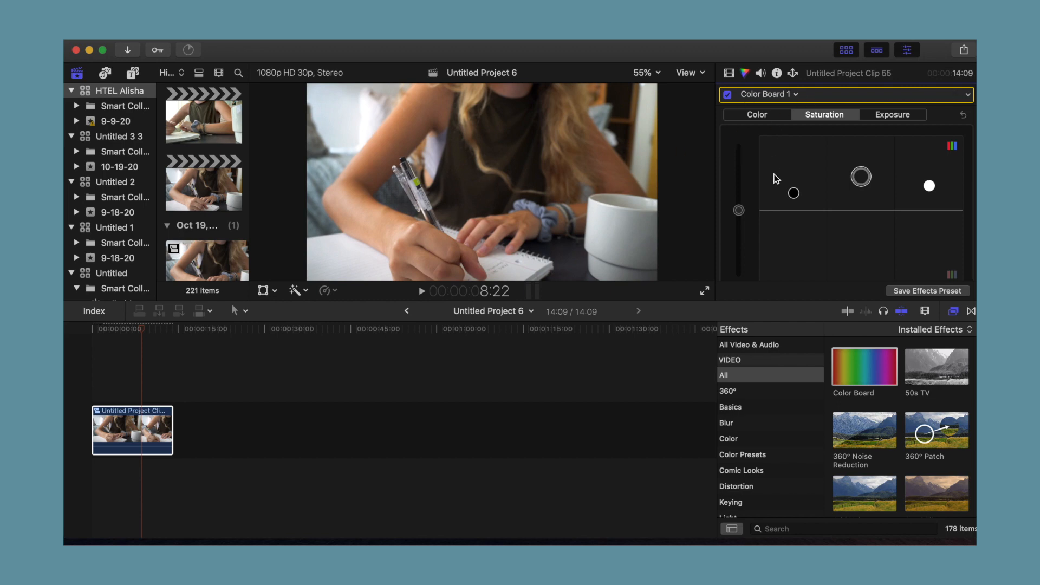
mouse_move(801, 99)
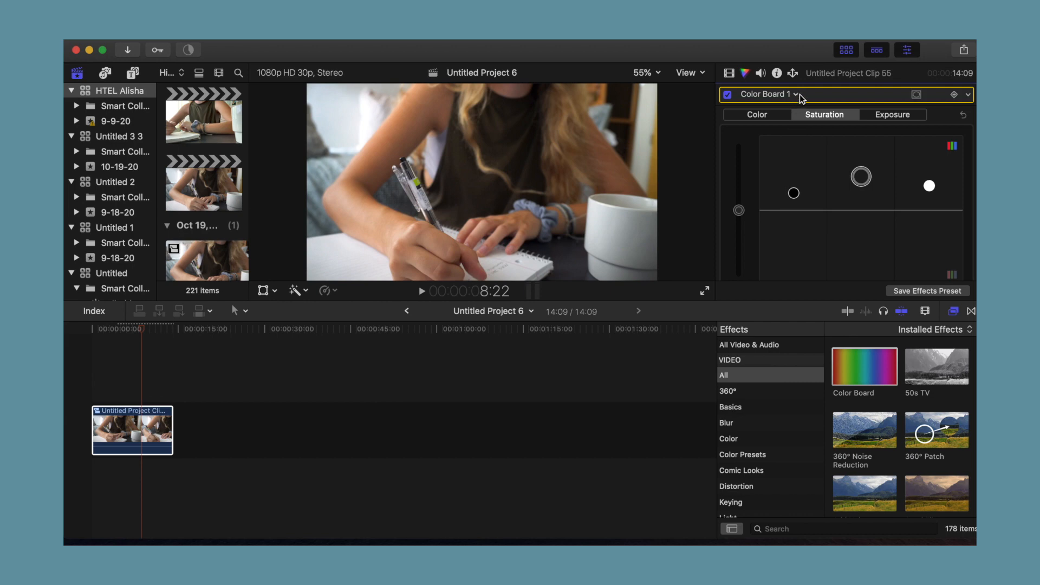
left_click(796, 94)
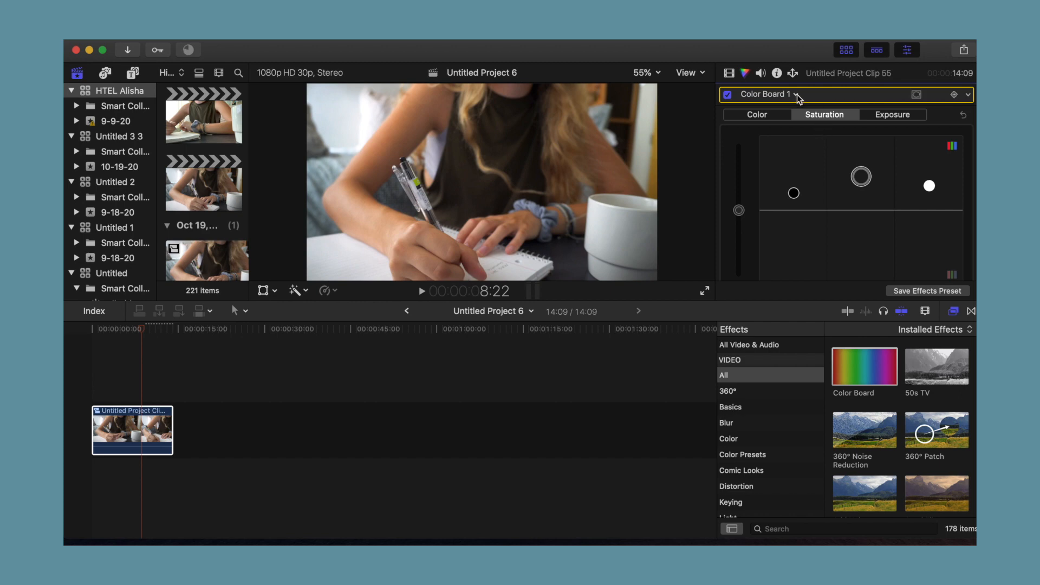
Add a Color Curves correction and place control points on the luma curve
left_click(793, 94)
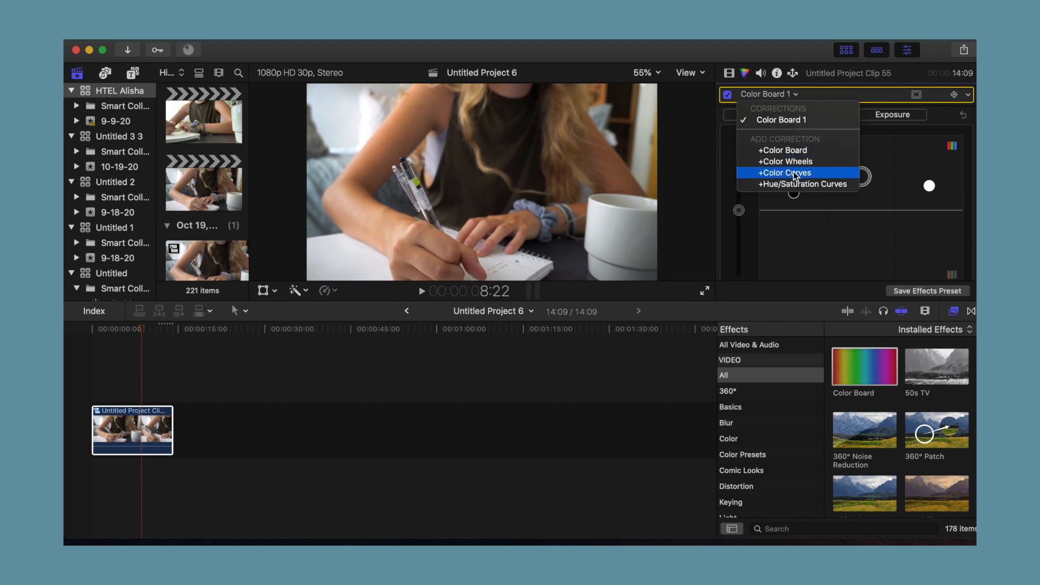
left_click(785, 172)
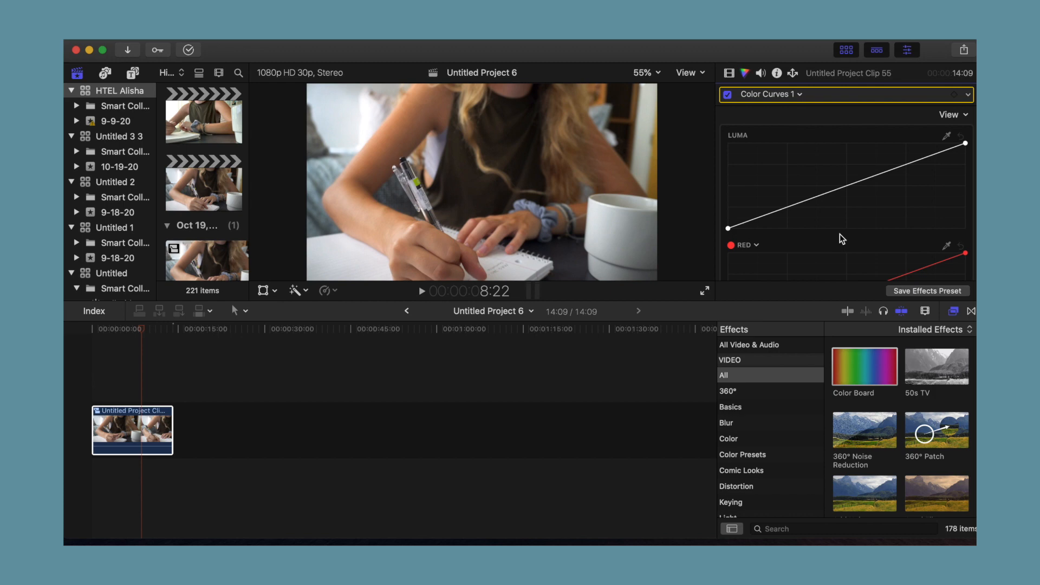
scroll("down", 3)
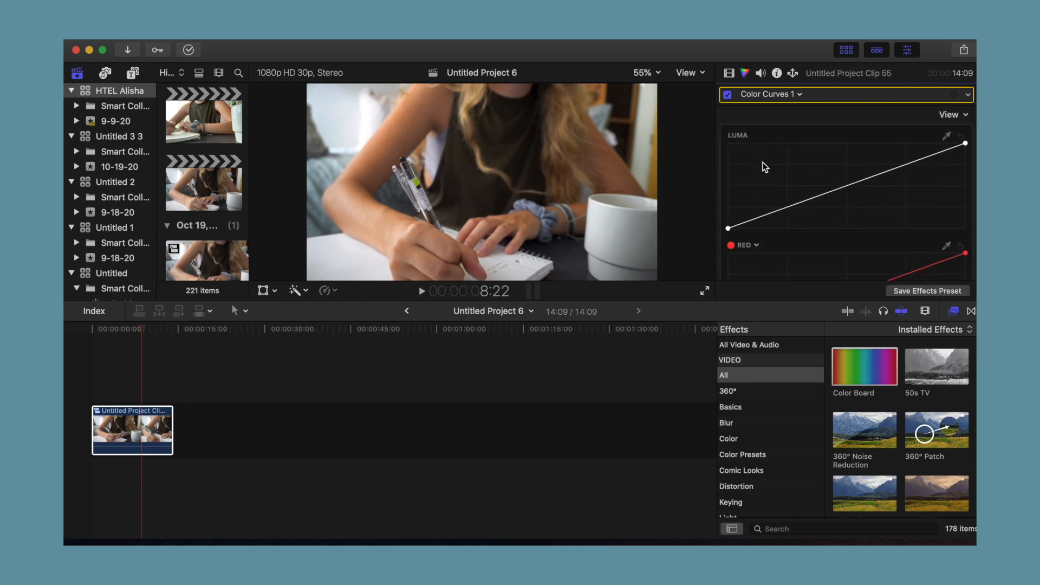
mouse_move(850, 190)
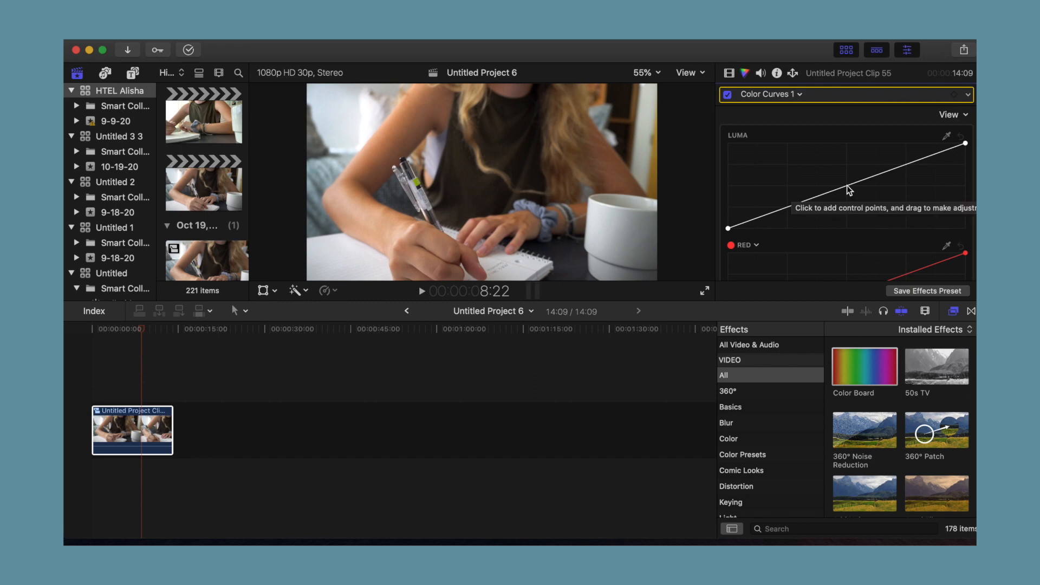
left_click(848, 185)
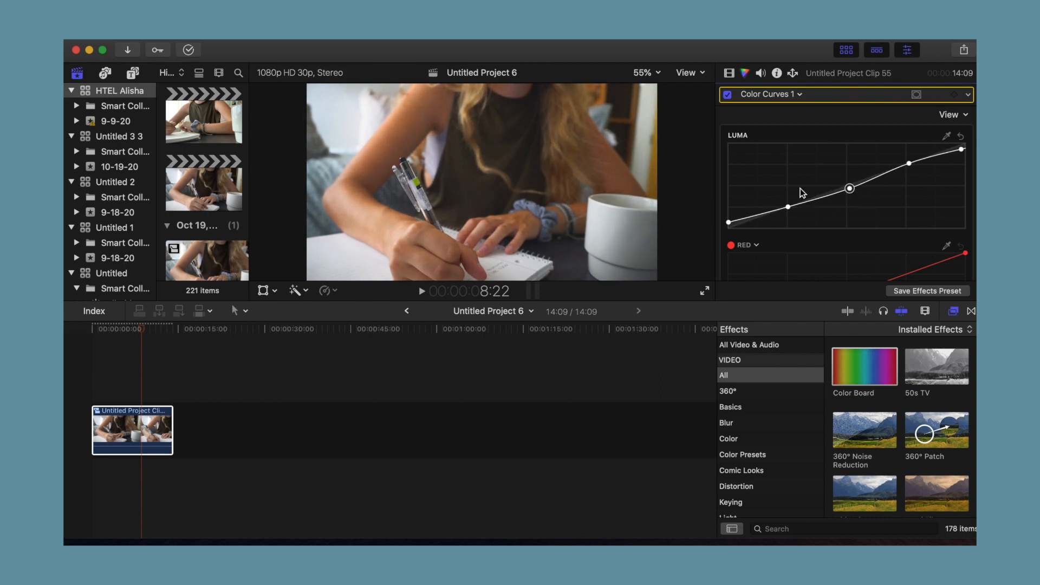
left_click(771, 94)
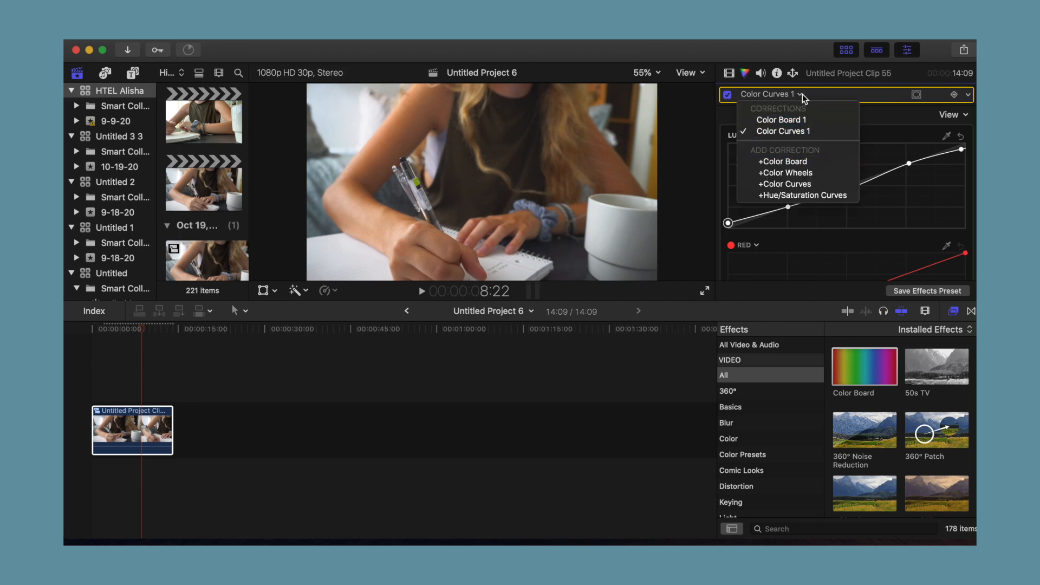
left_click(783, 162)
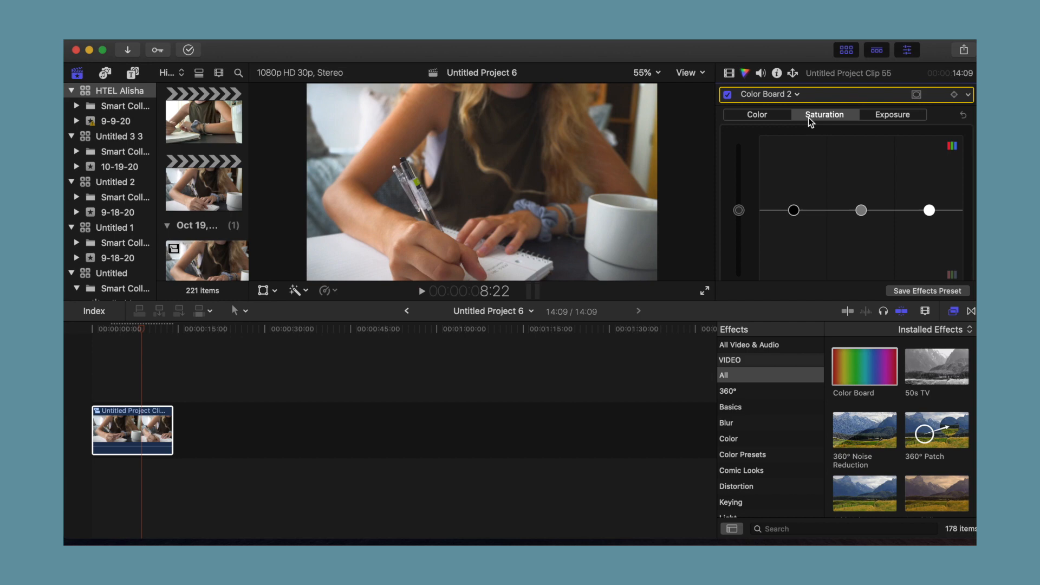
left_click(756, 114)
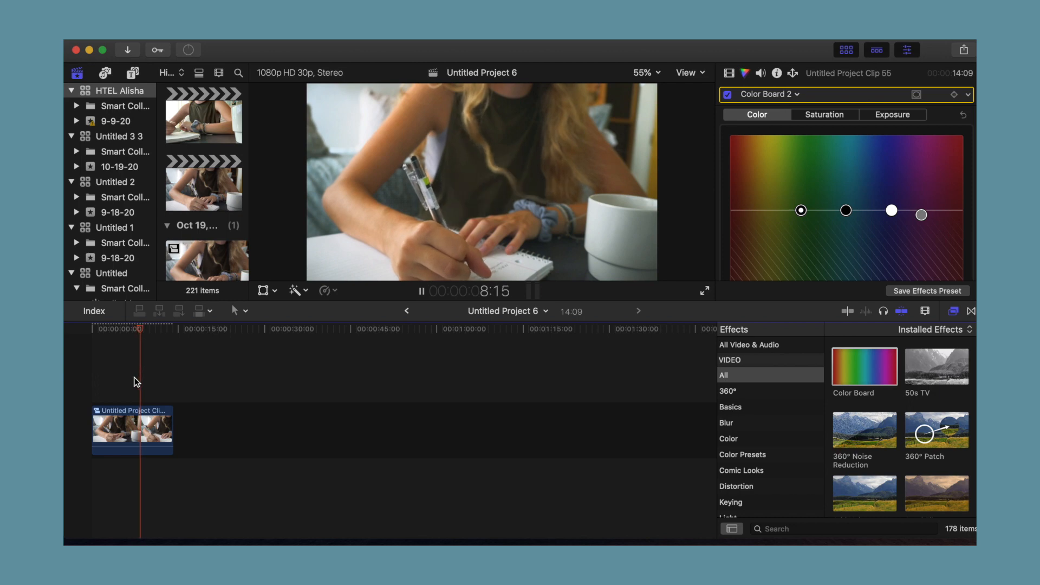
left_click(824, 115)
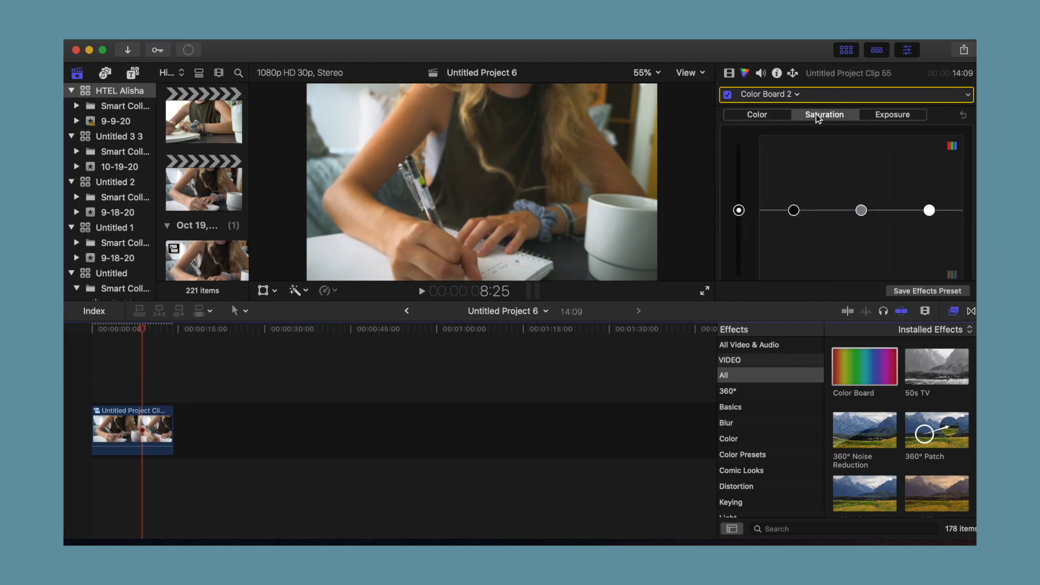
Review Color Board 1, then switch to Color Curves 1 to show the luma curve
left_click(800, 93)
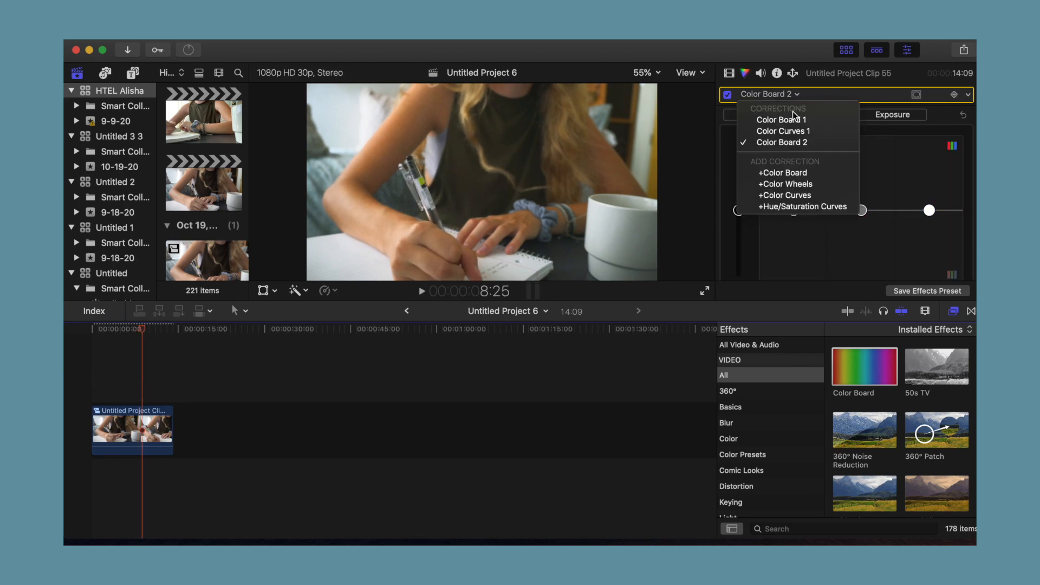
left_click(782, 119)
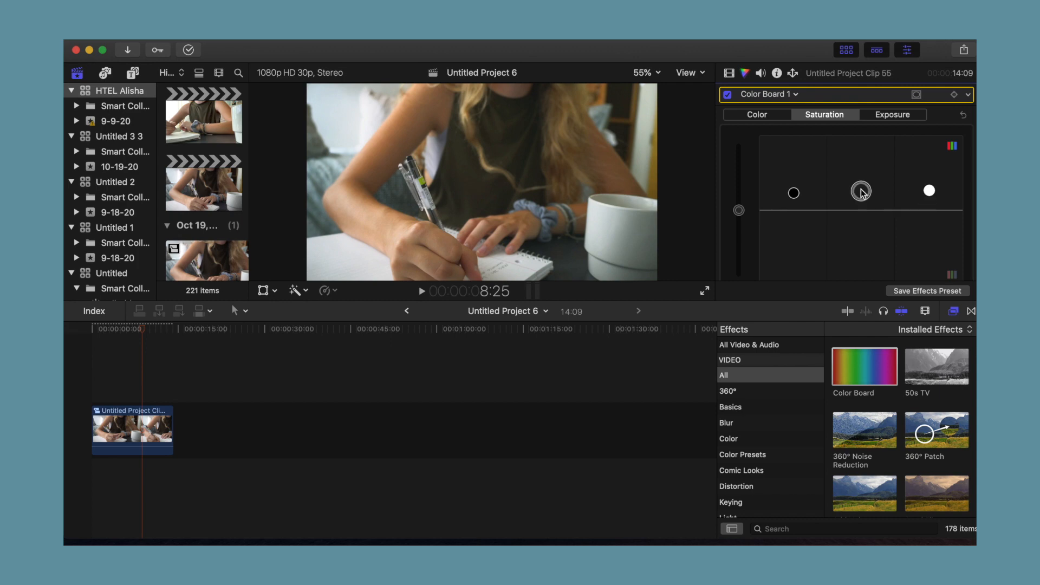
mouse_move(793, 103)
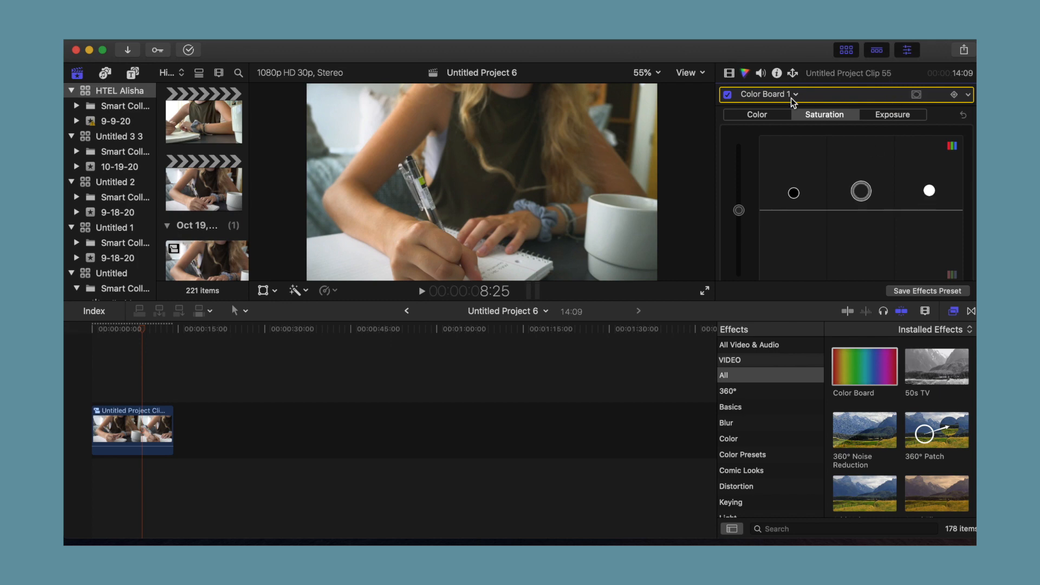
left_click(768, 94)
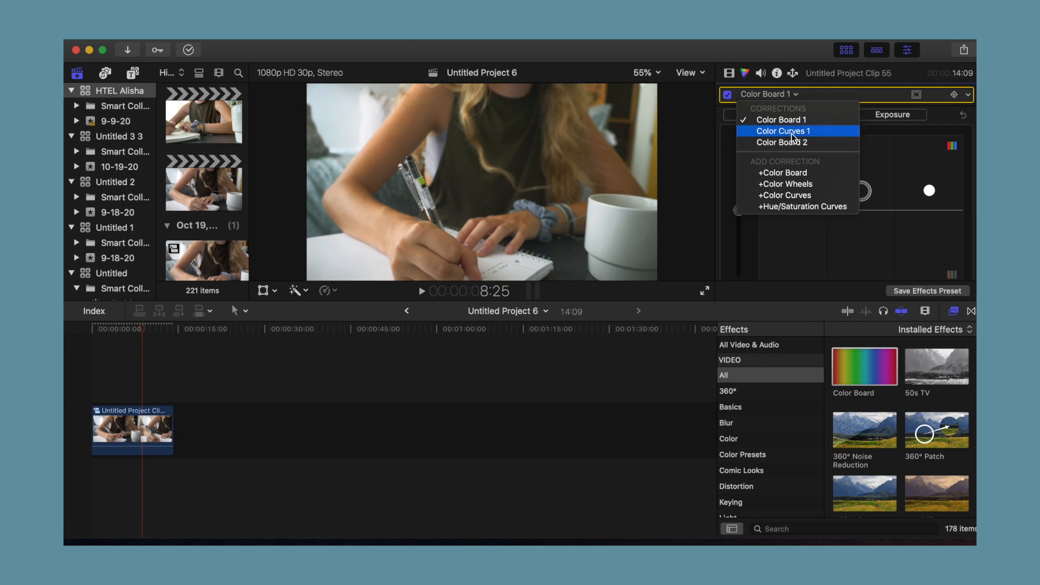
left_click(784, 131)
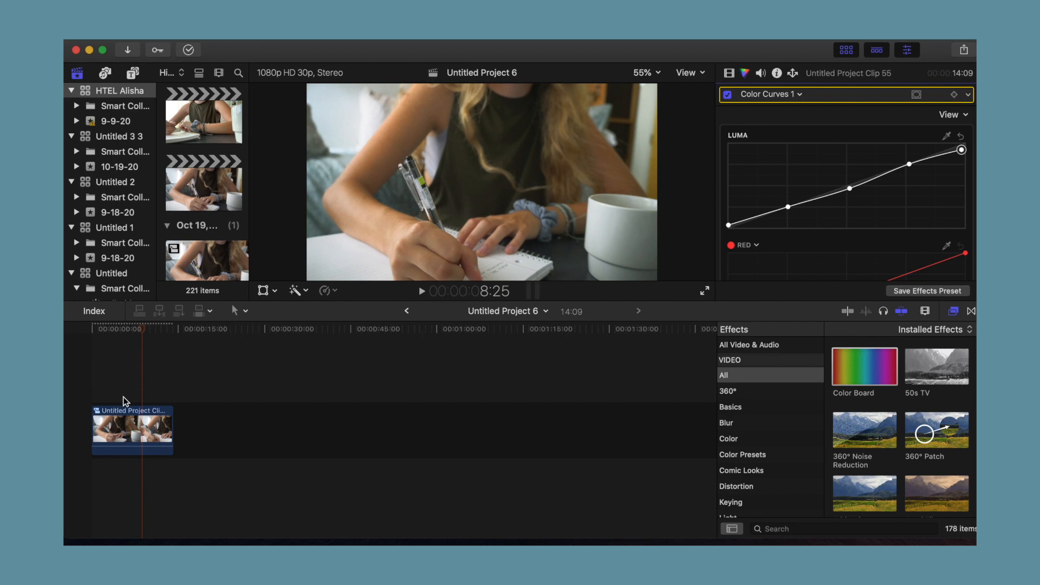
left_click(420, 291)
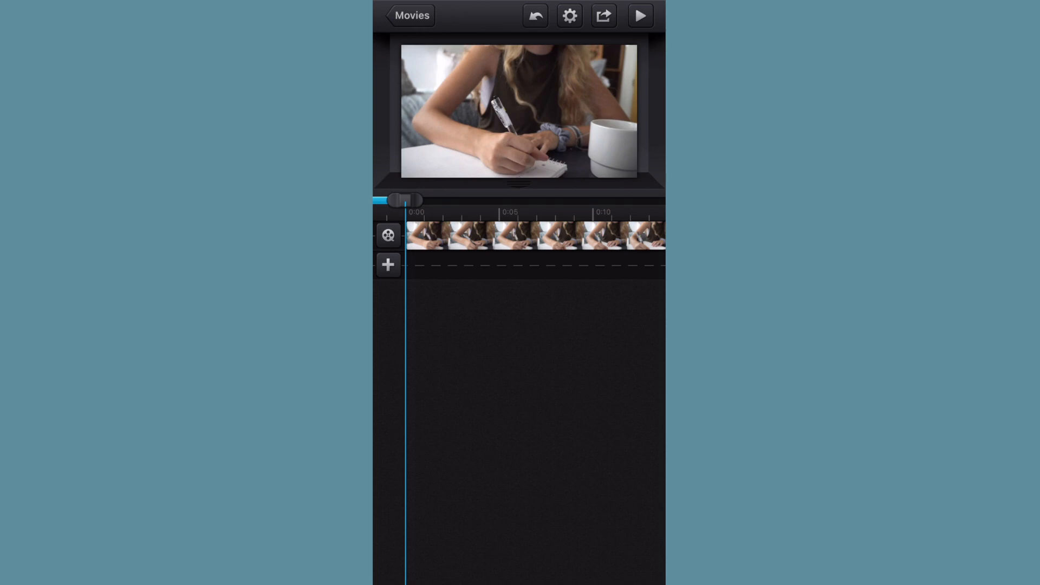
Select the writing clip in Cute CUT's timeline and open its Colors tool
left_click(535, 236)
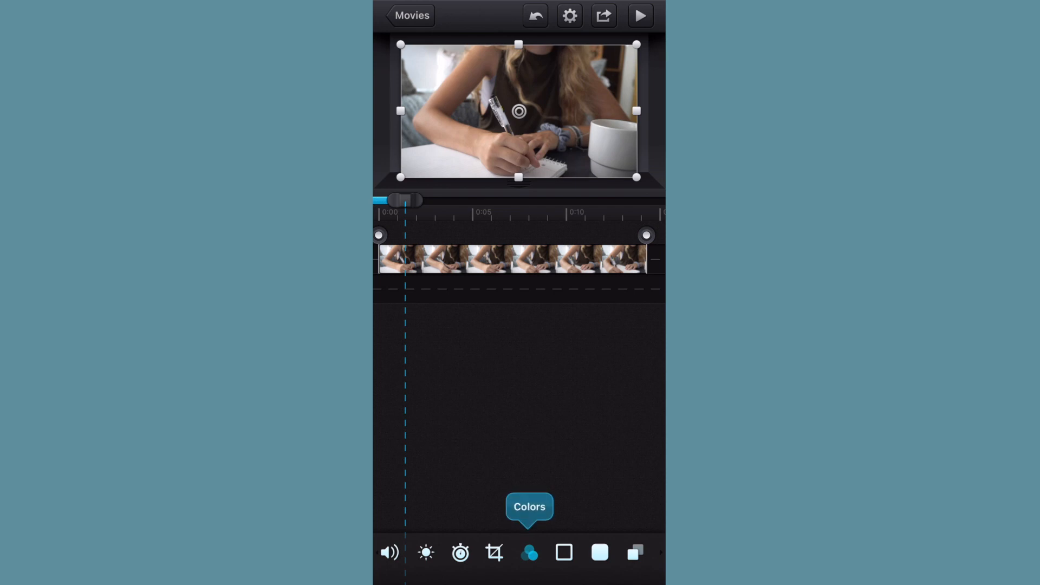
left_click(529, 553)
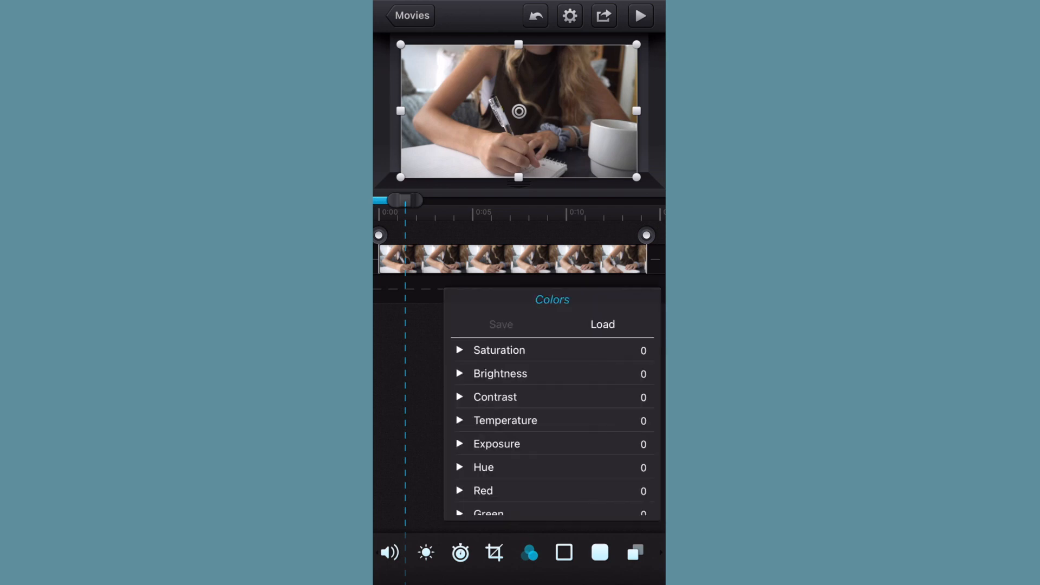
Set the writing clip's saturation to 32 and contrast to -14
left_click(459, 349)
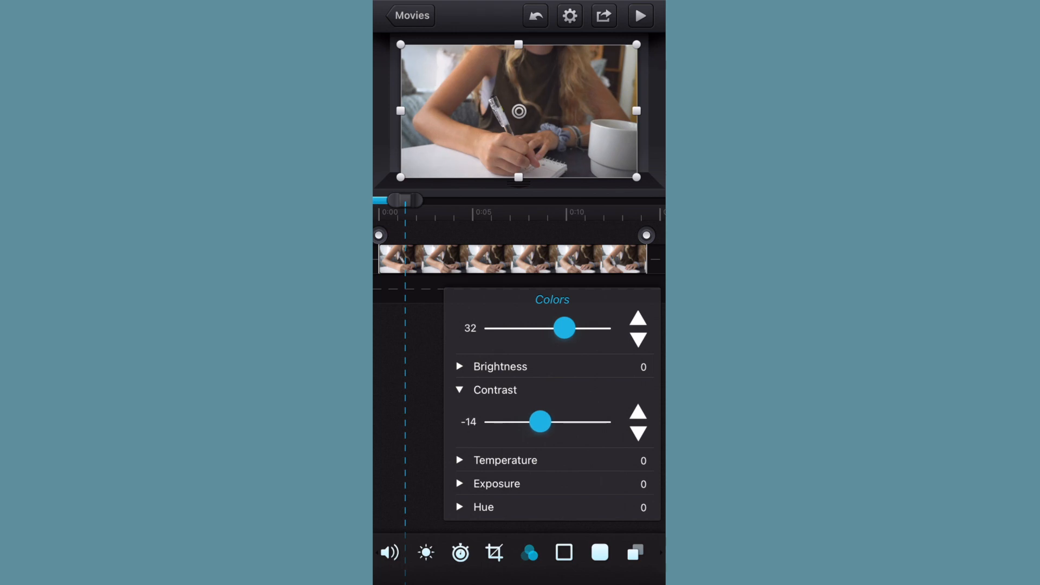
left_click(459, 366)
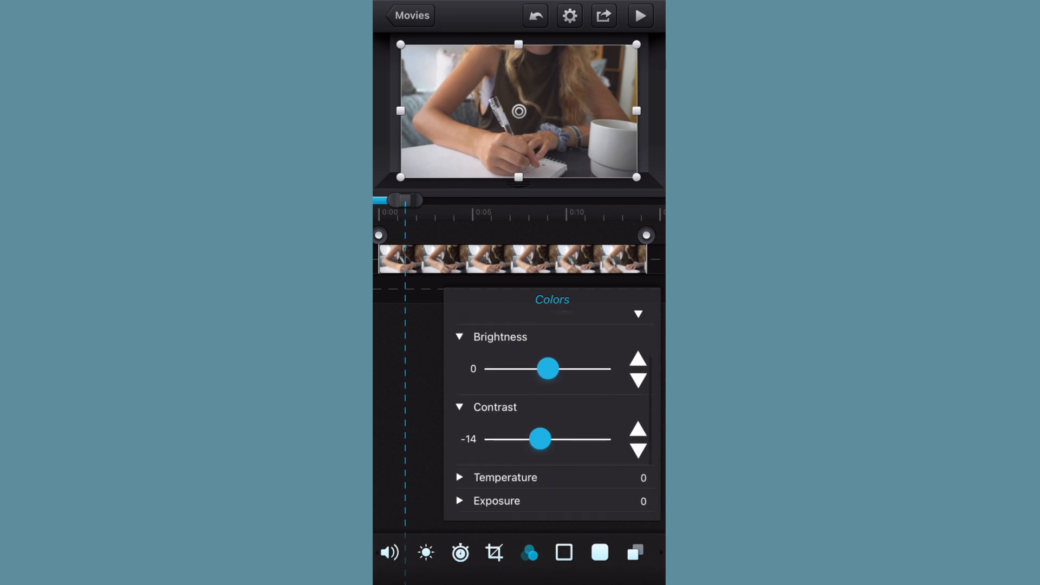
left_click(459, 337)
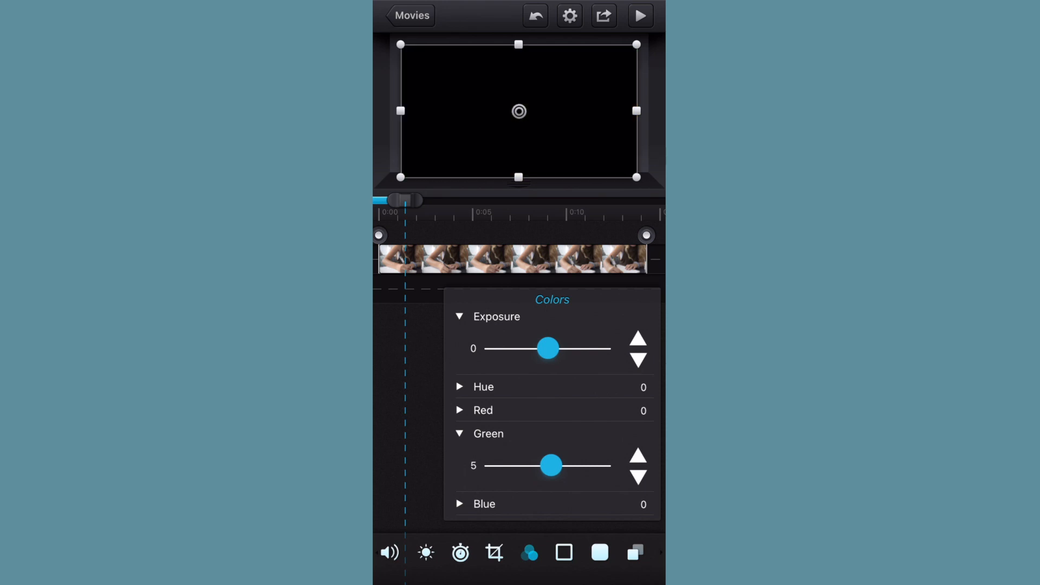
Set Green to 5, saturation to 43, contrast to -13, then close Colors
left_click(637, 477)
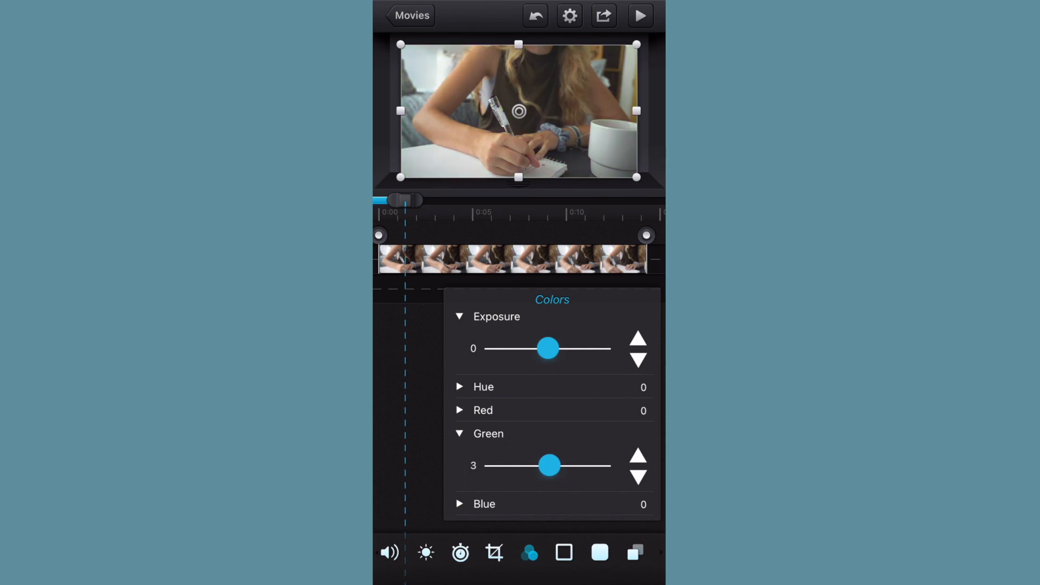
left_click(637, 453)
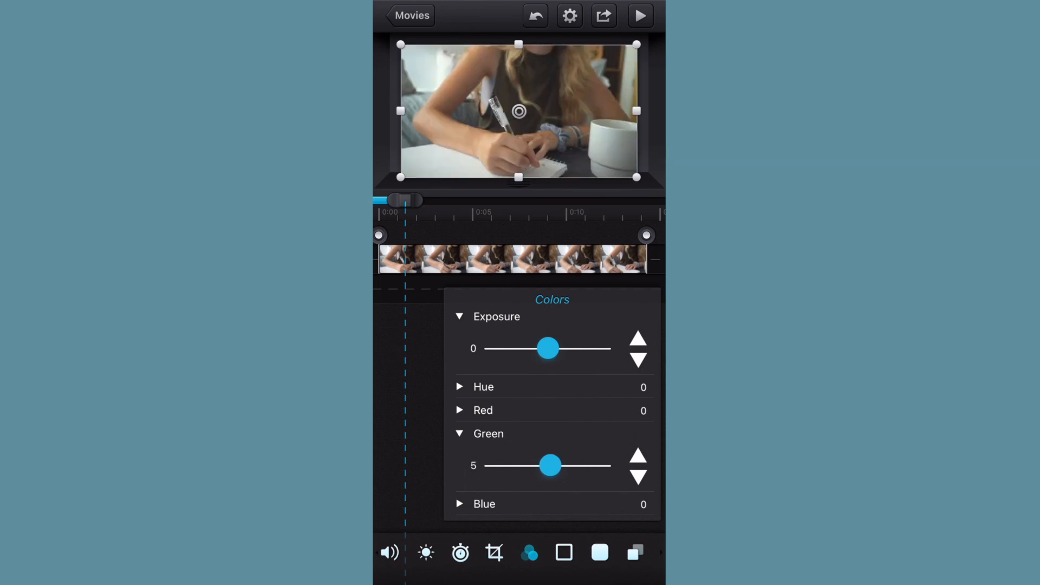
left_click(529, 553)
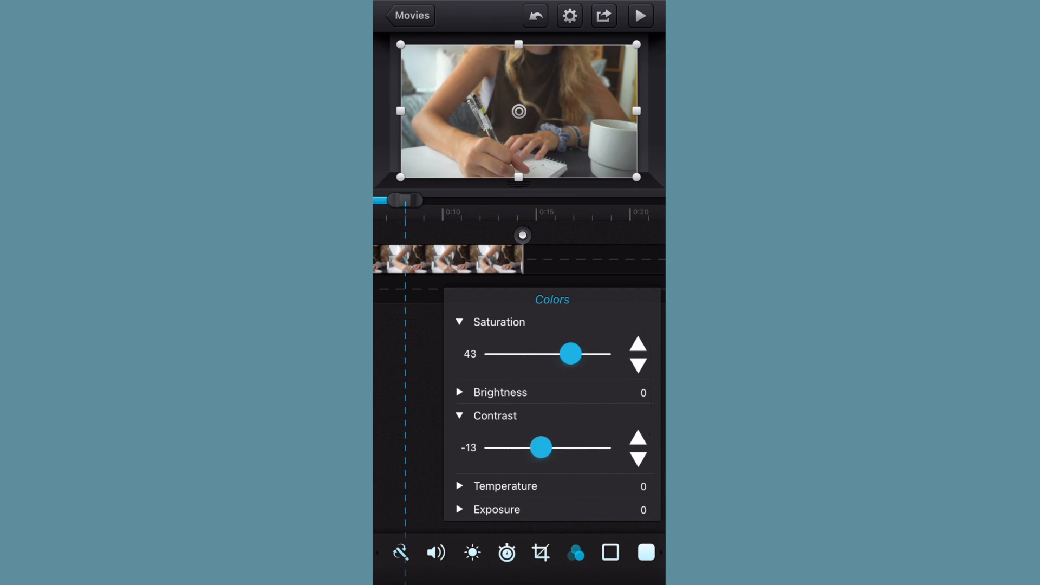
left_click(576, 552)
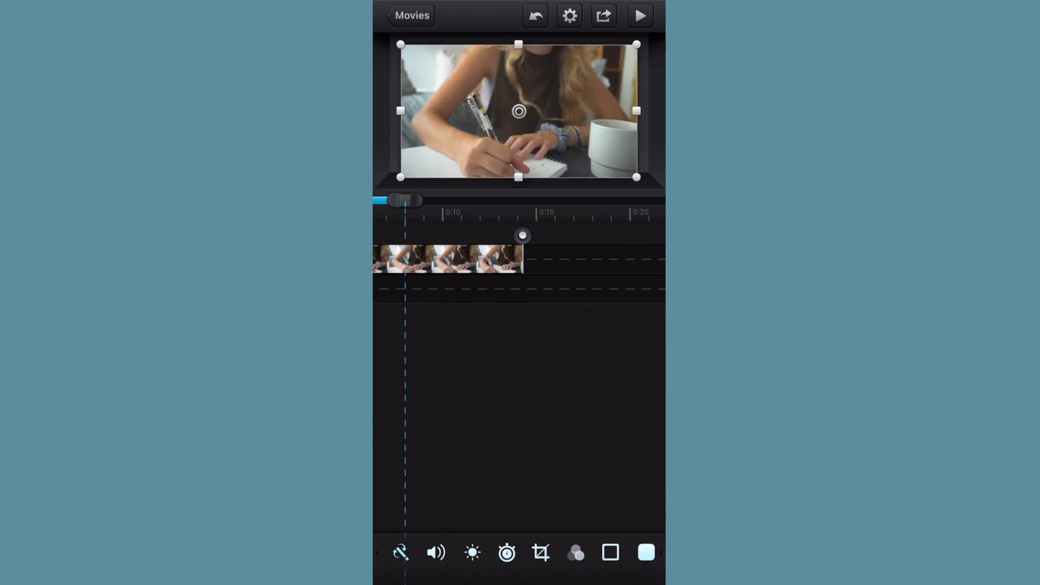